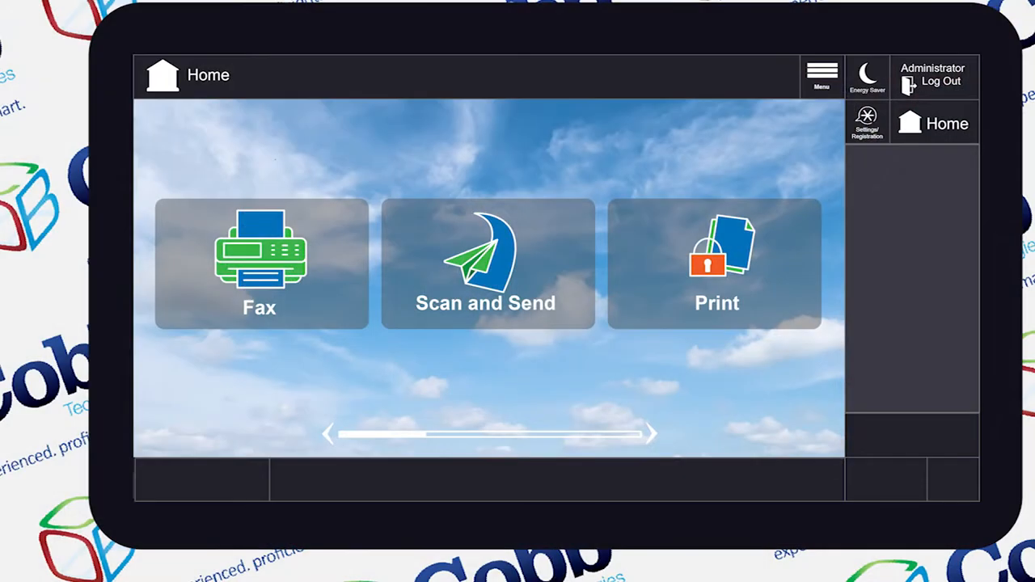
# Step: Open Clean Feeder via Settings/Registration, Adjustment/Maintenance and Maintenance, prompting for 10 blank sheets
pyautogui.click(867, 122)
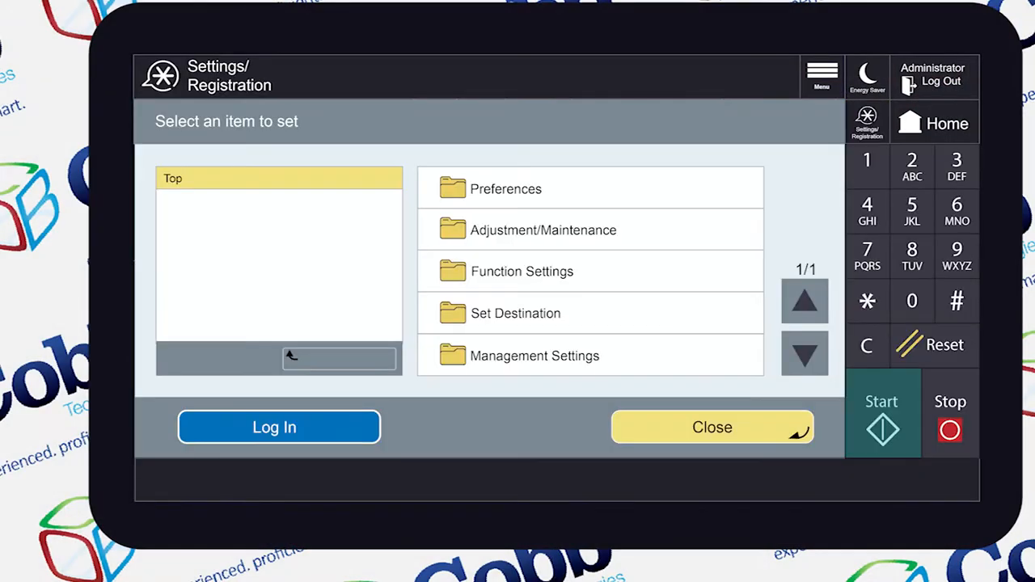
pyautogui.click(543, 230)
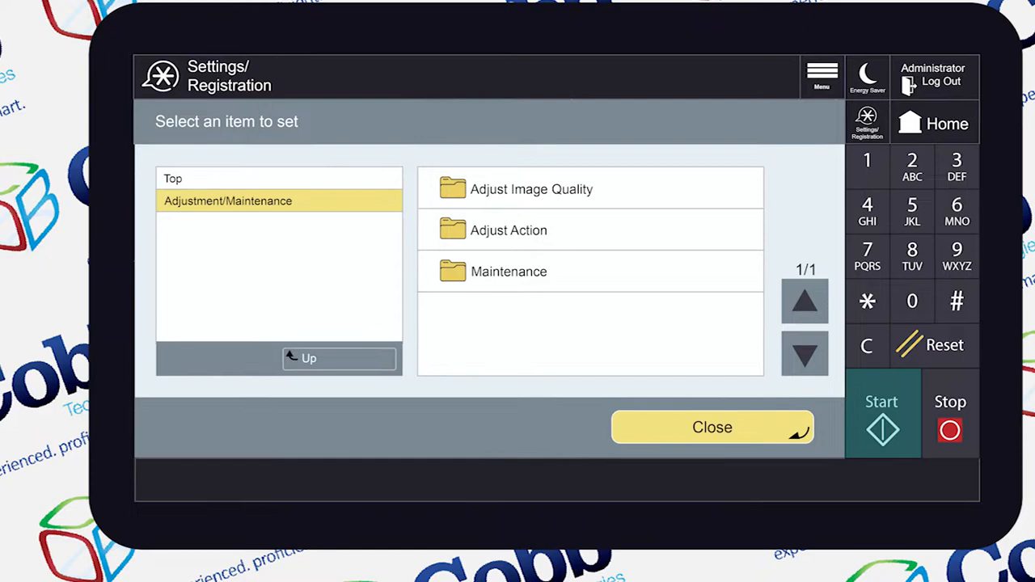
pyautogui.click(509, 271)
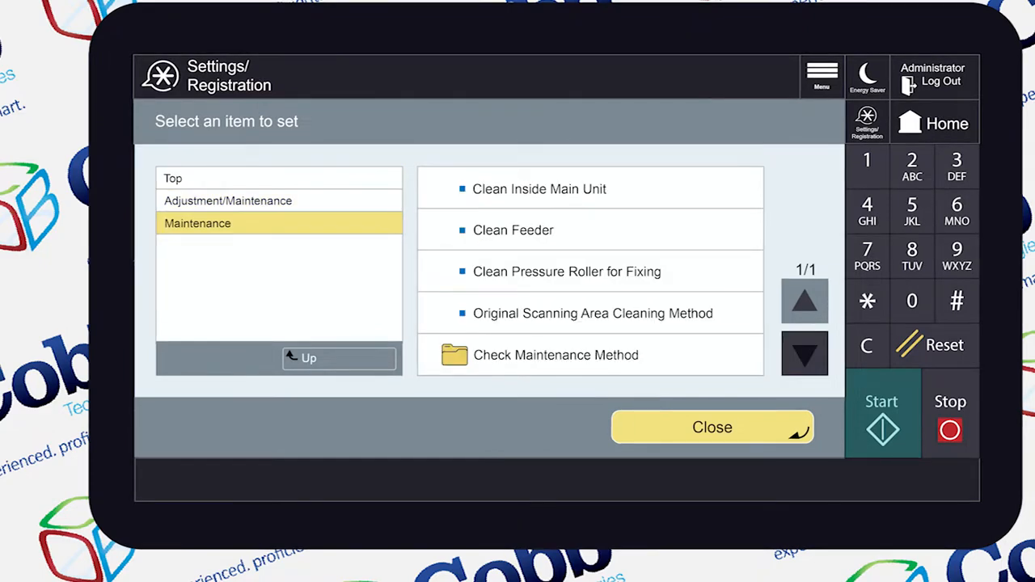
pyautogui.click(513, 230)
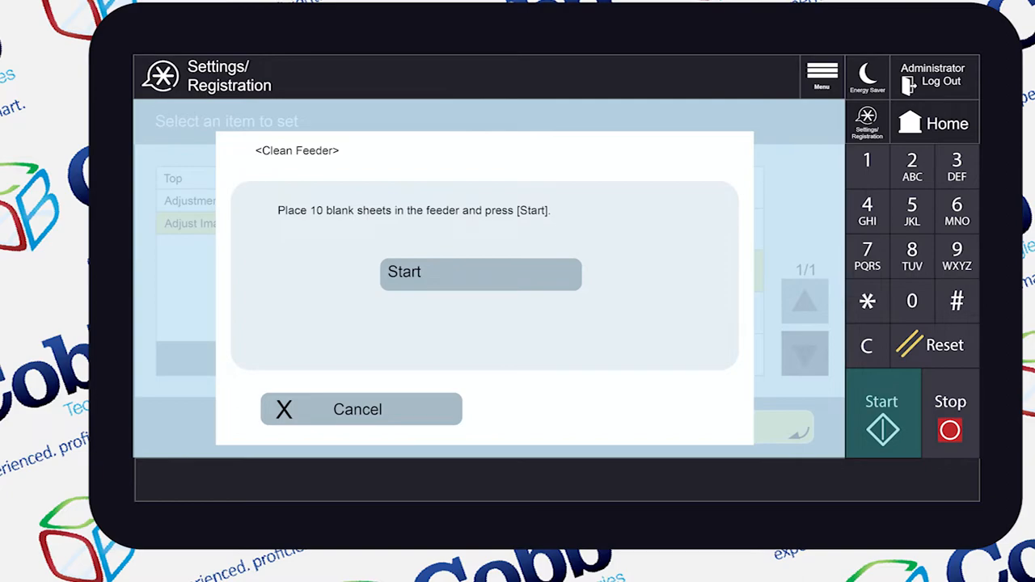
# Step: Start the Clean Feeder routine so 'Cleaning feeder...' appears
pyautogui.click(480, 272)
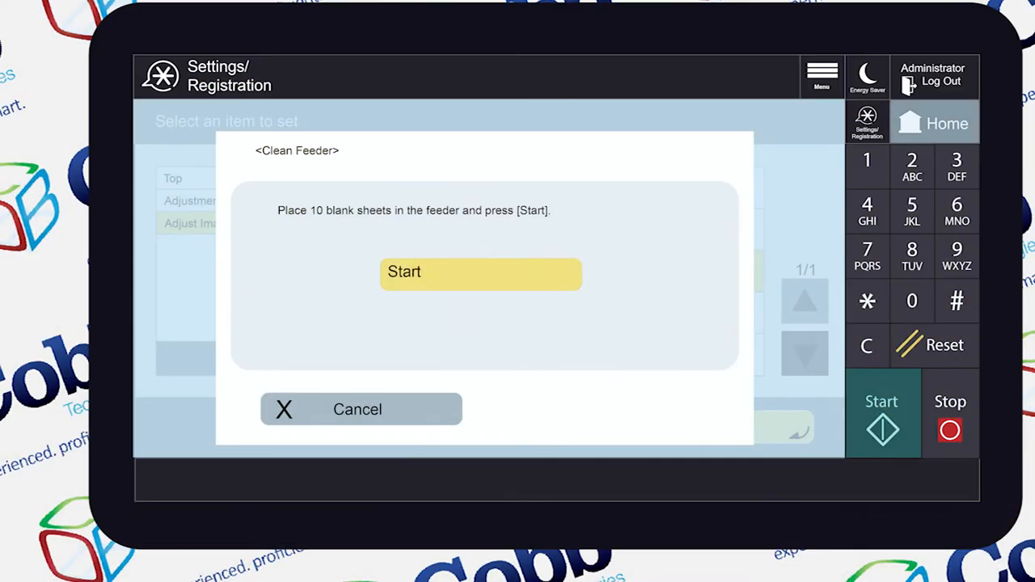
pyautogui.click(481, 271)
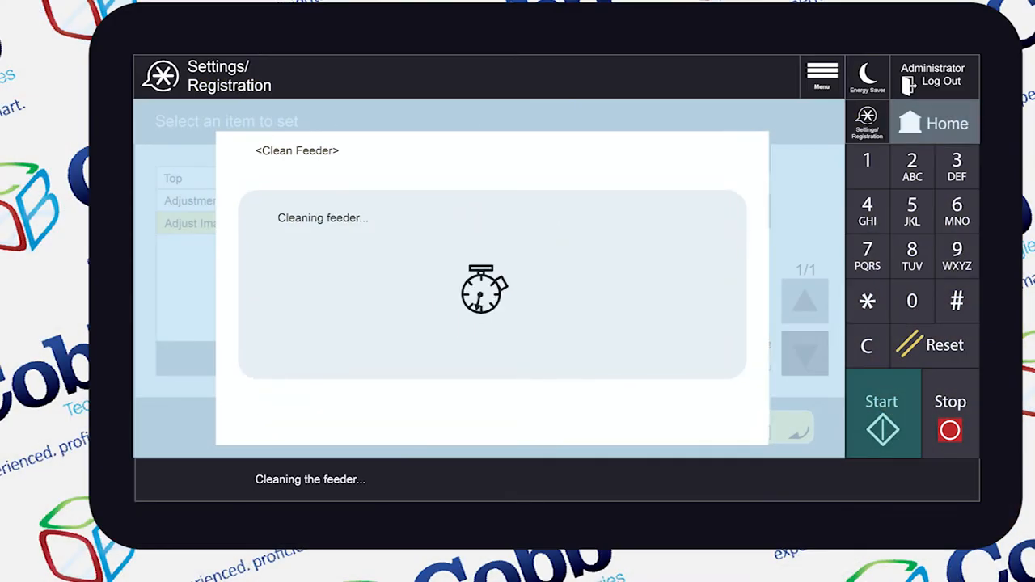